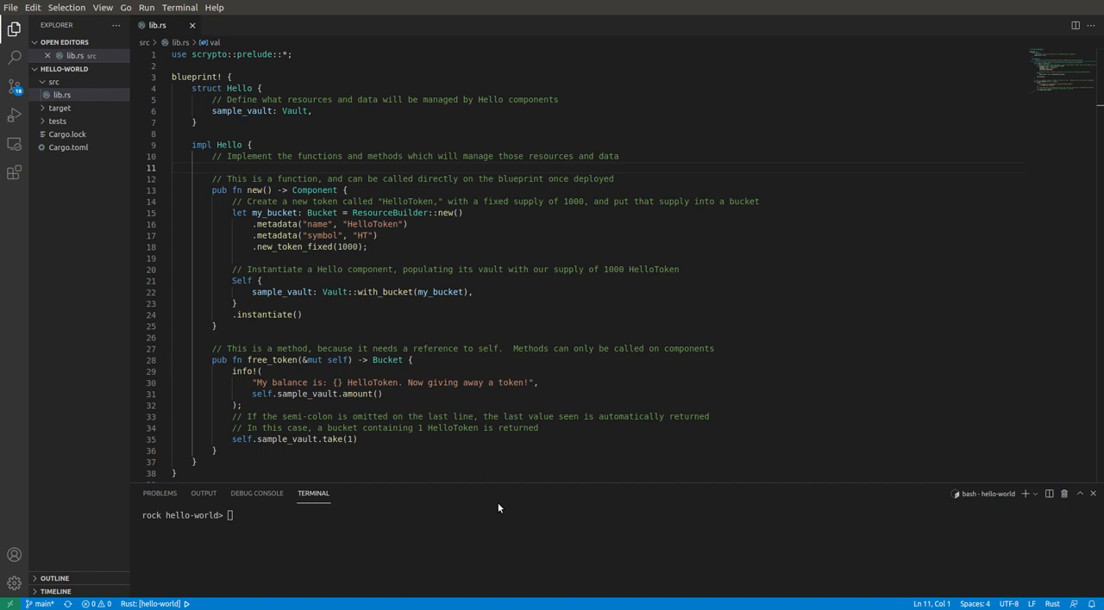
mouse_move(448, 508)
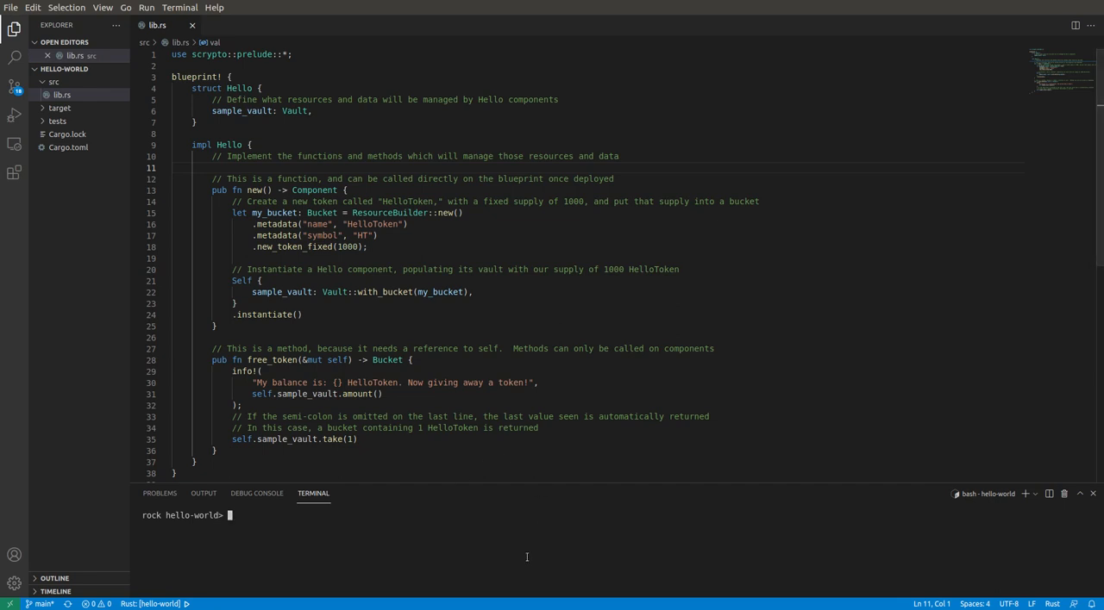
Step: Launch revup in interactive mode with 'revup -i' in the terminal
text(re)
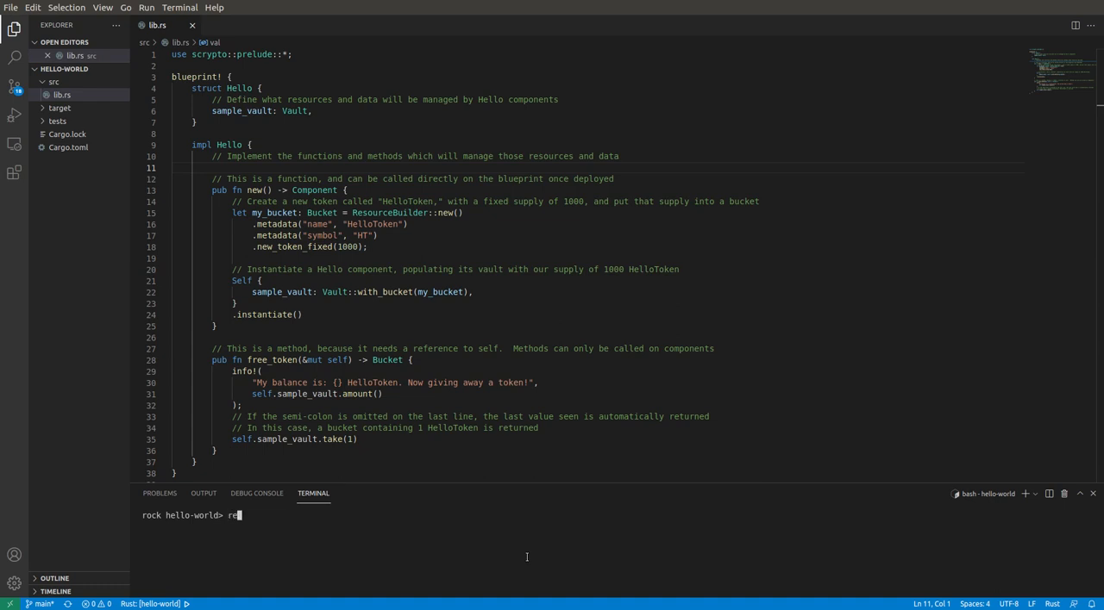
text(vup -i)
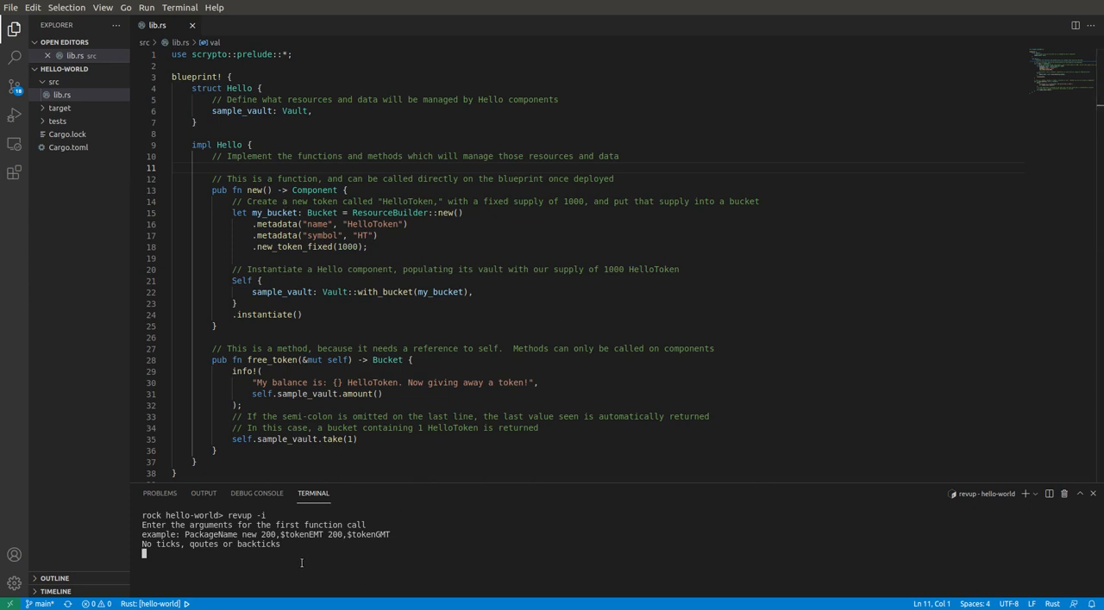
Step: Enter 'Hello new' as the first function call's arguments
text(Hello)
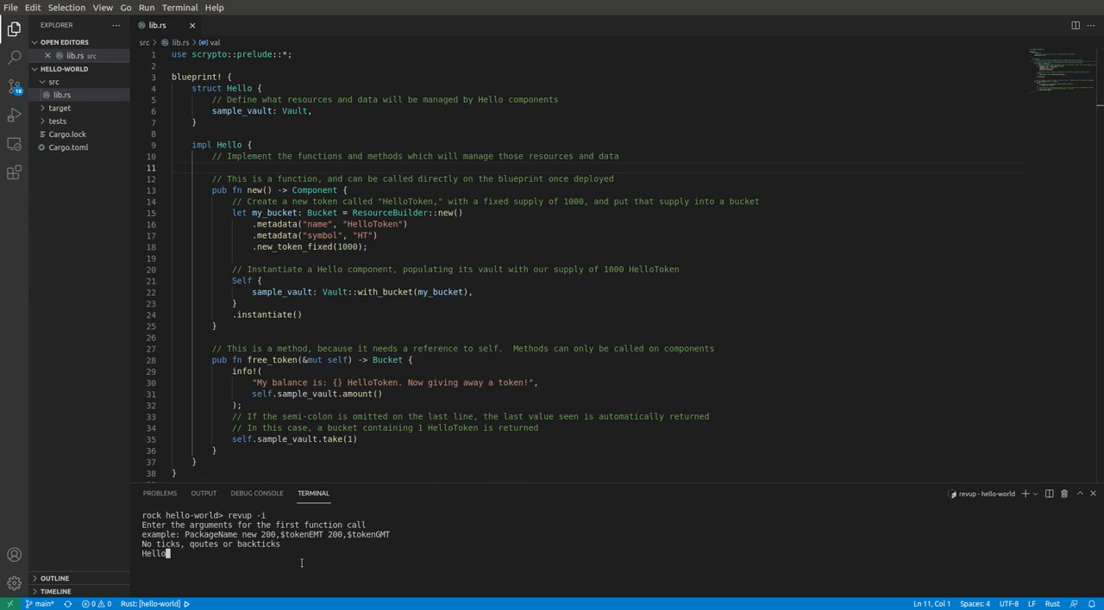
text(new)
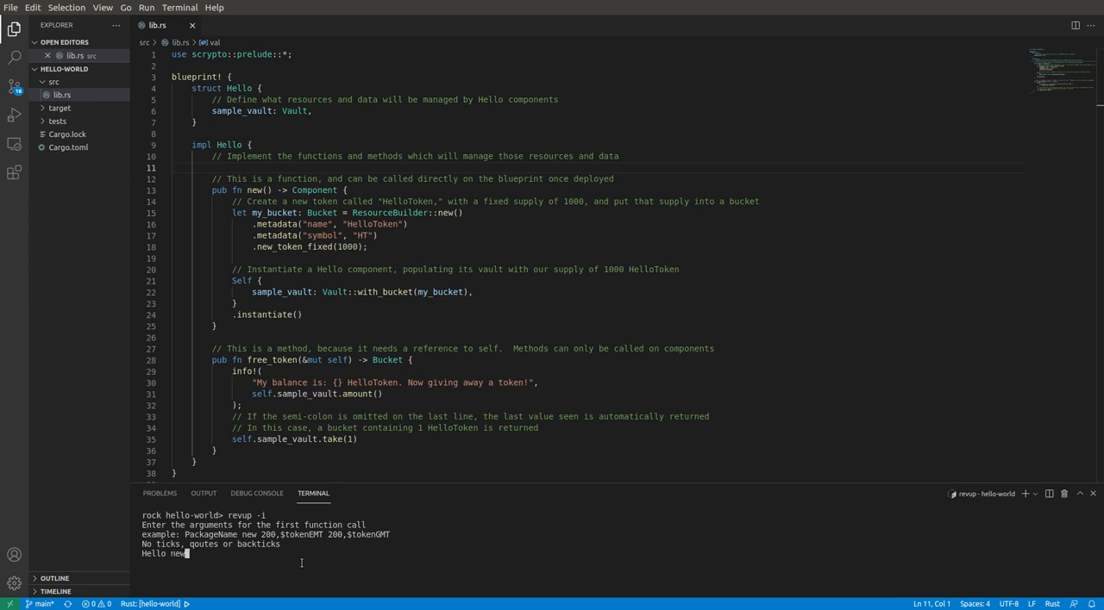
key(enter)
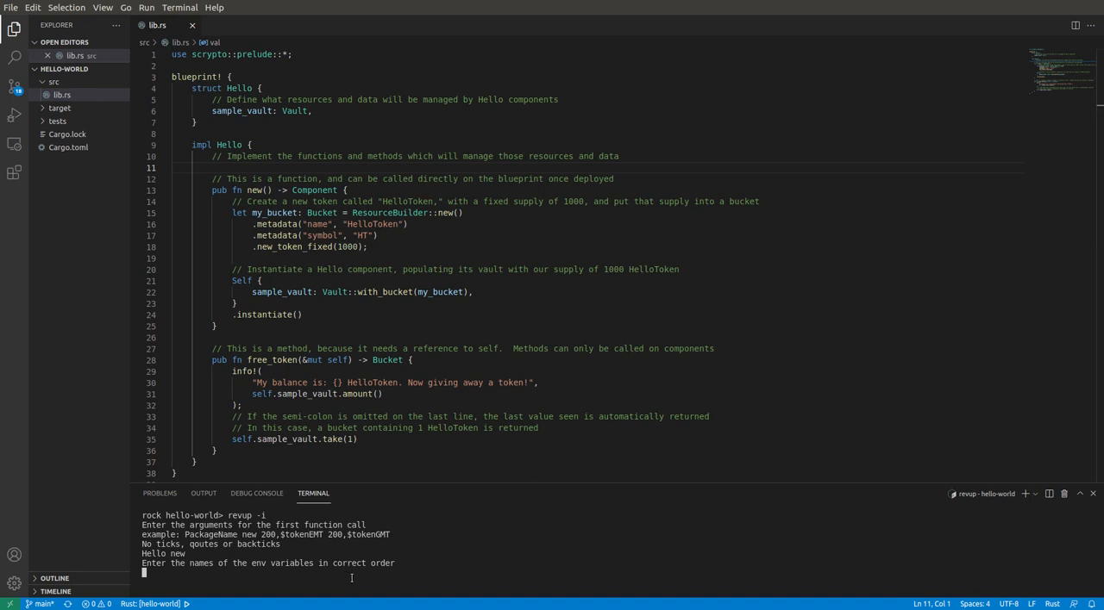
Step: Enter 'tokenHT component' as the env variables at the next revup prompt
text(hel)
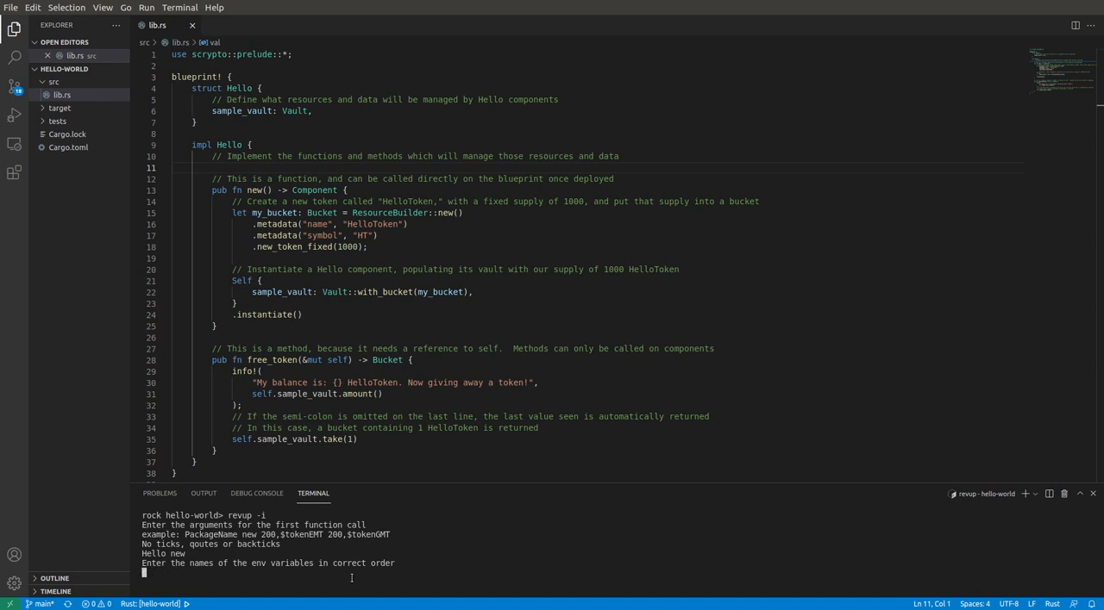
text(token)
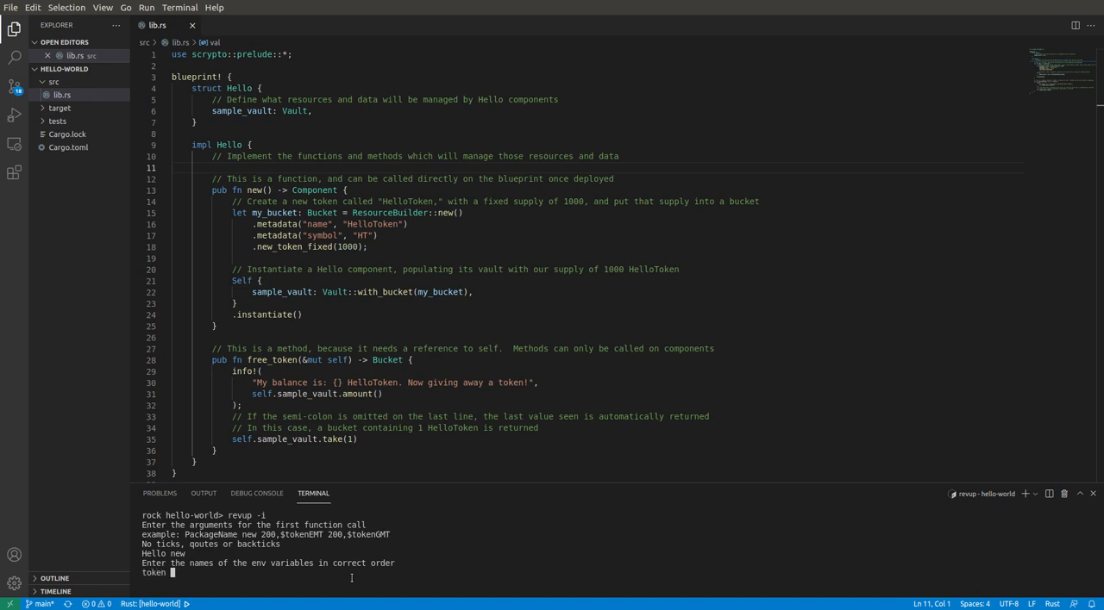
text(HT)
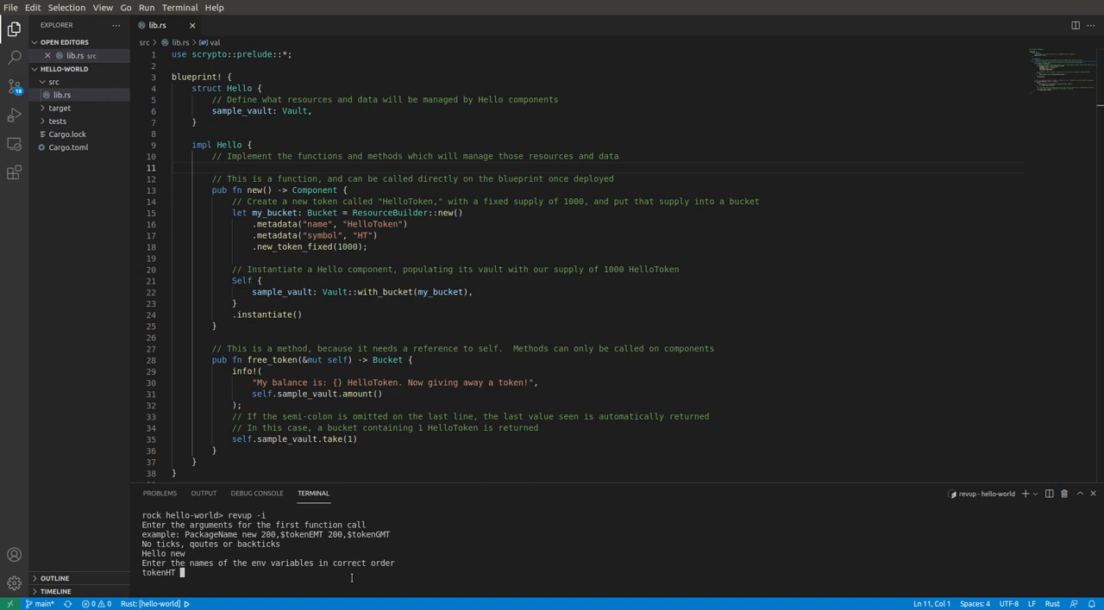
text(component)
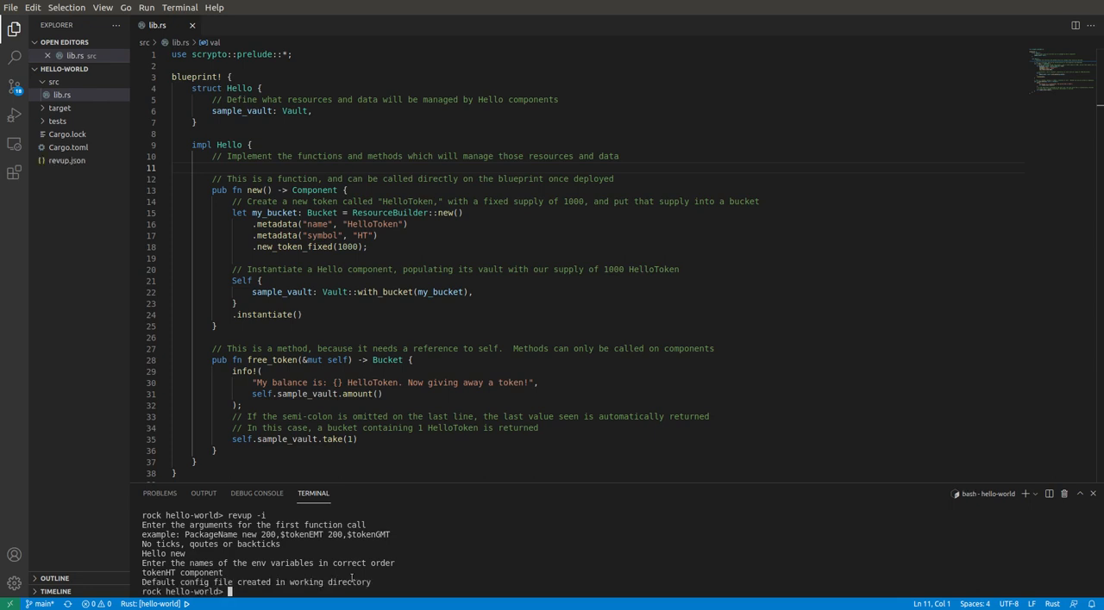
click(66, 160)
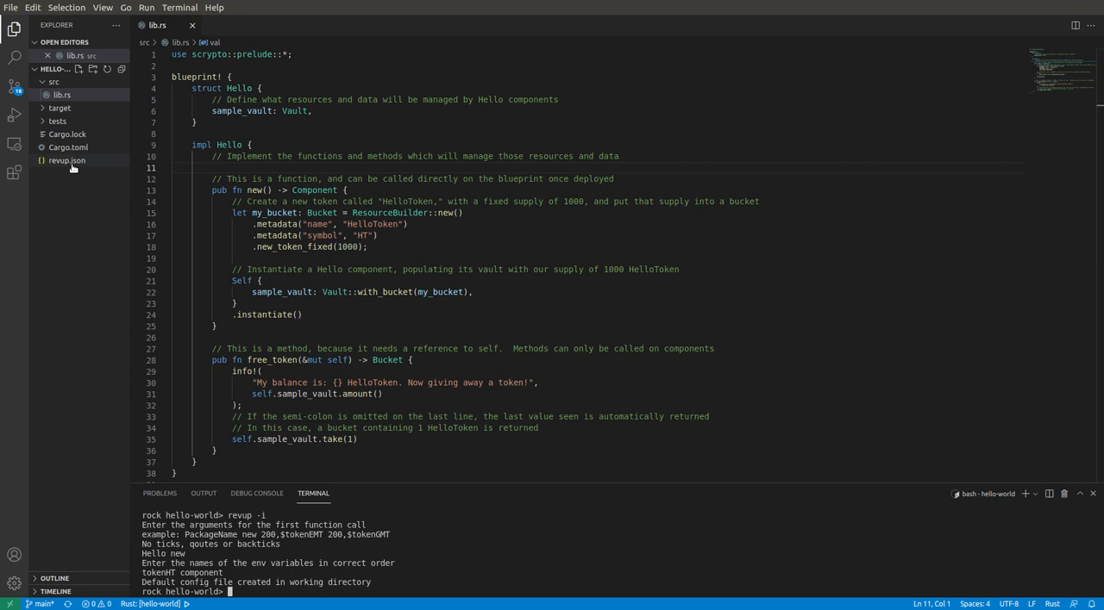
mouse_move(67, 160)
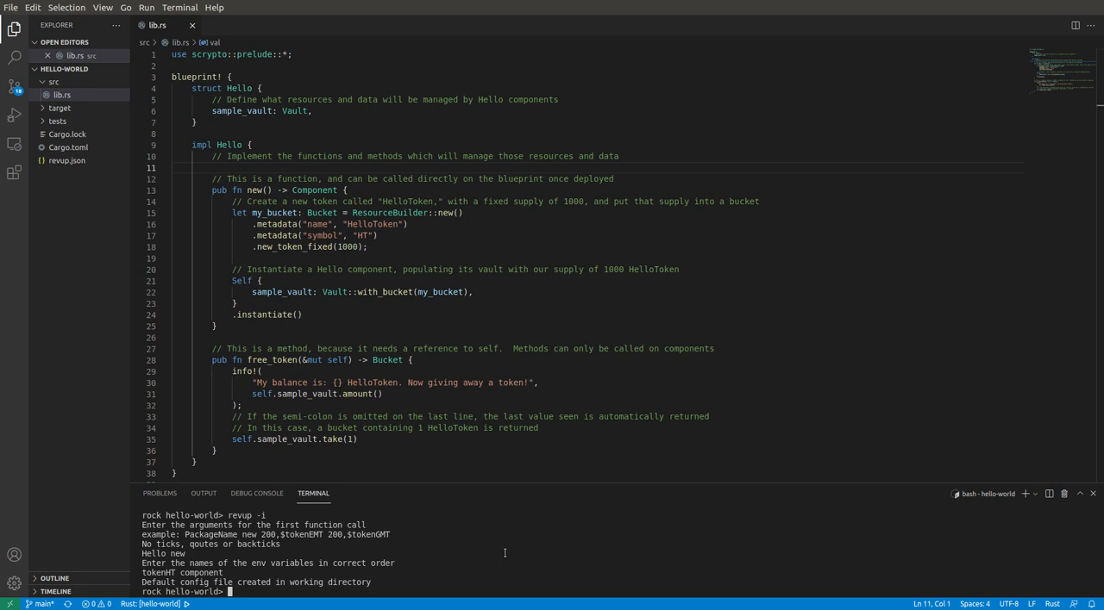
text(r)
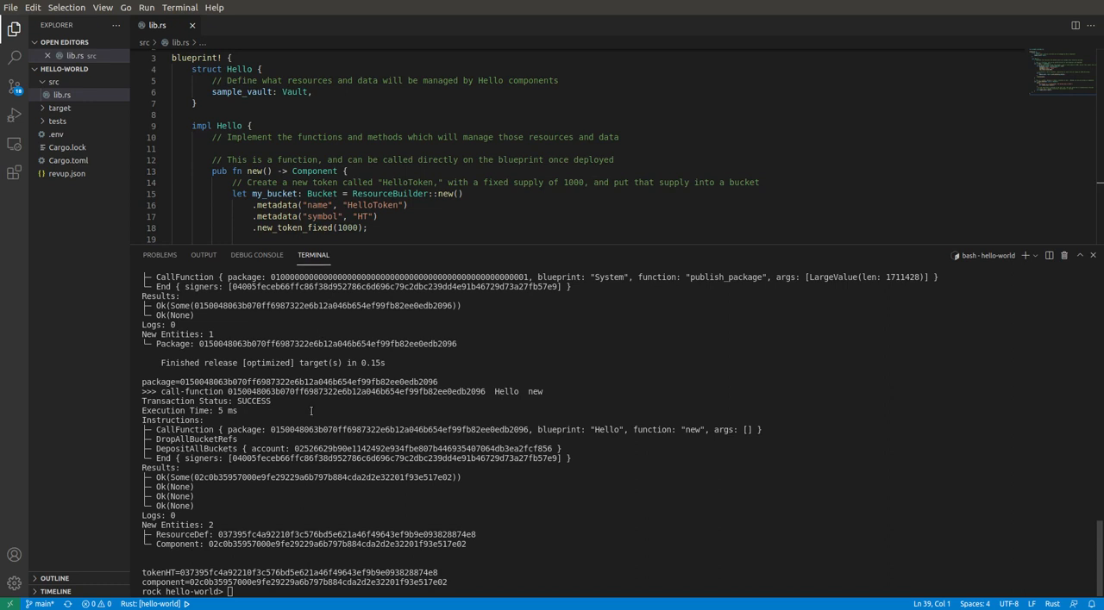
mouse_move(430, 569)
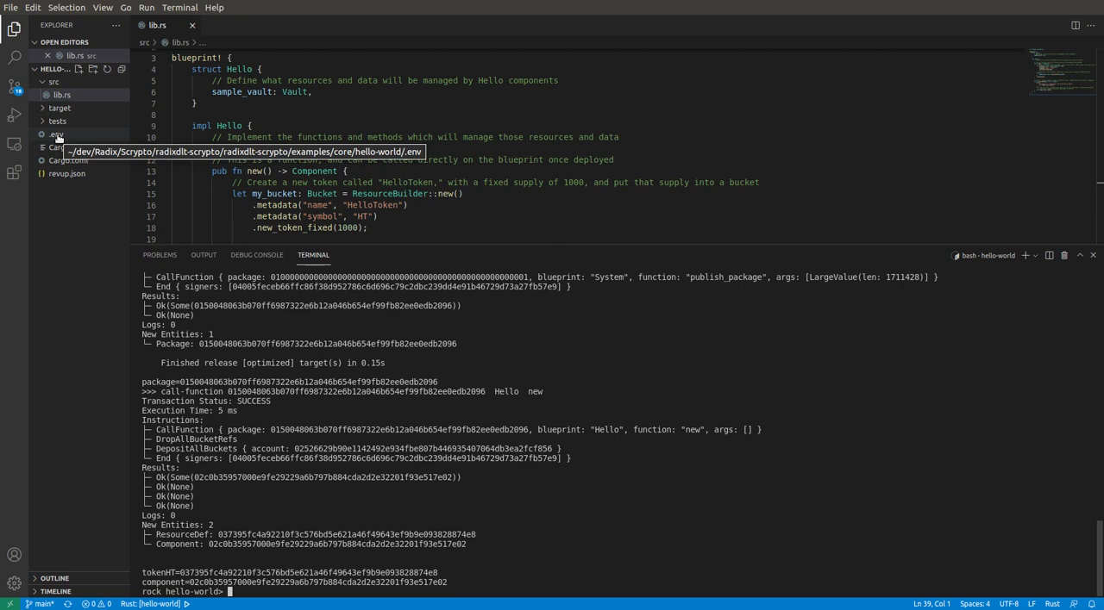
Step: Open the generated .env file from the Explorer sidebar
click(56, 135)
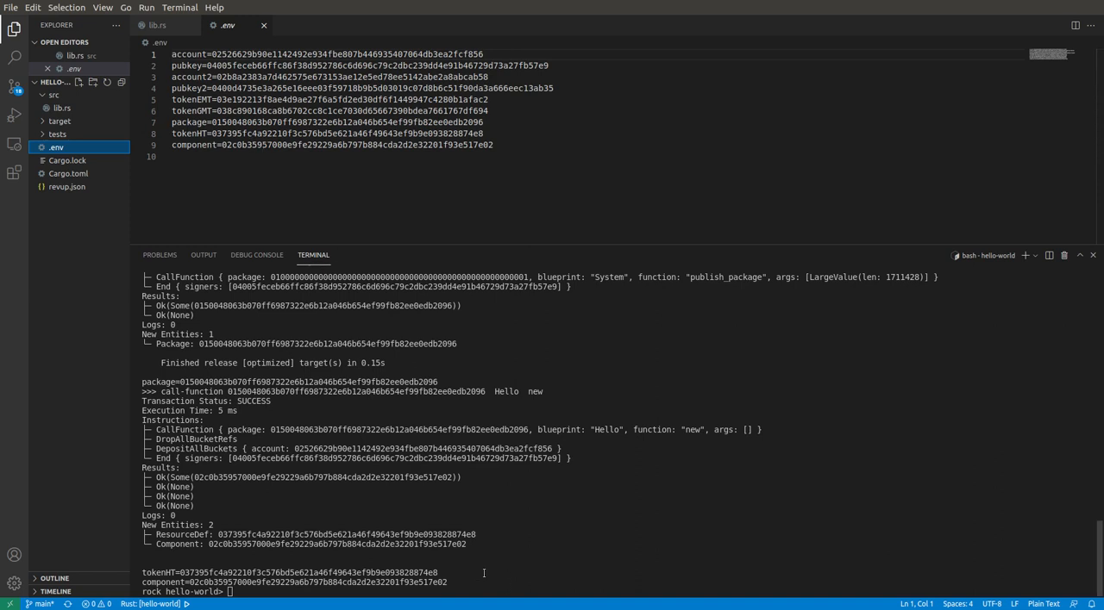
Step: Source .env and call free_token on $component, receiving 1000 HelloToken
text(s)
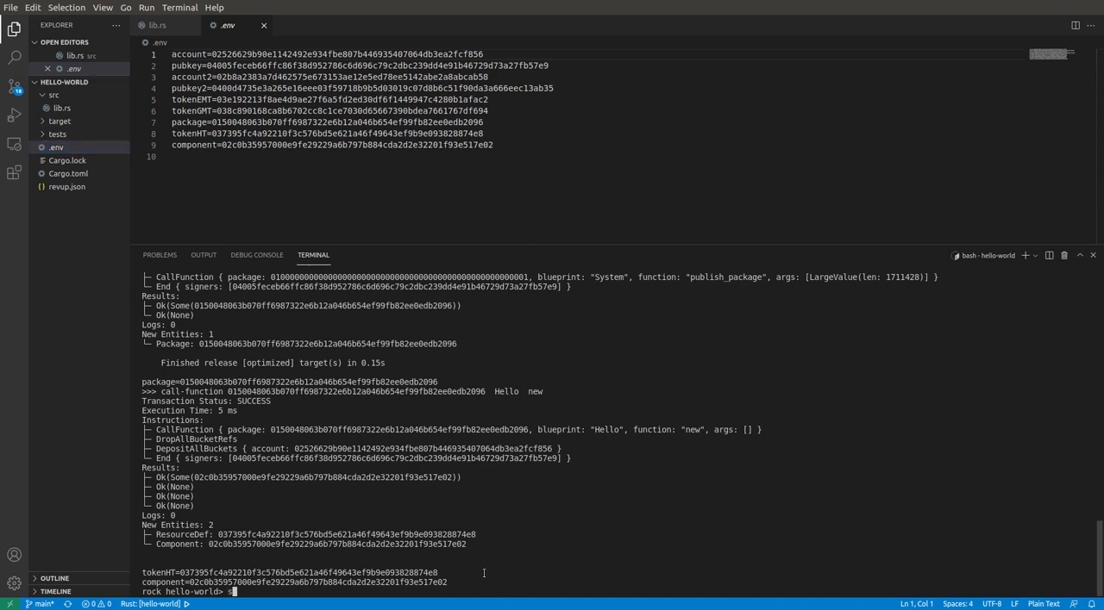
text(ce .env)
text(resim)
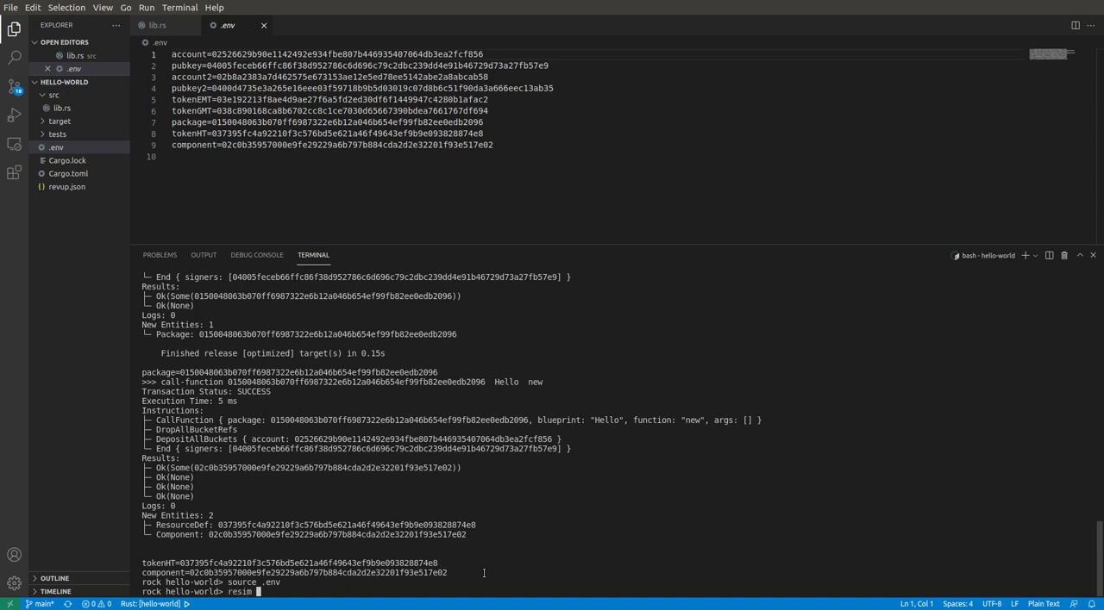
text(call-method)
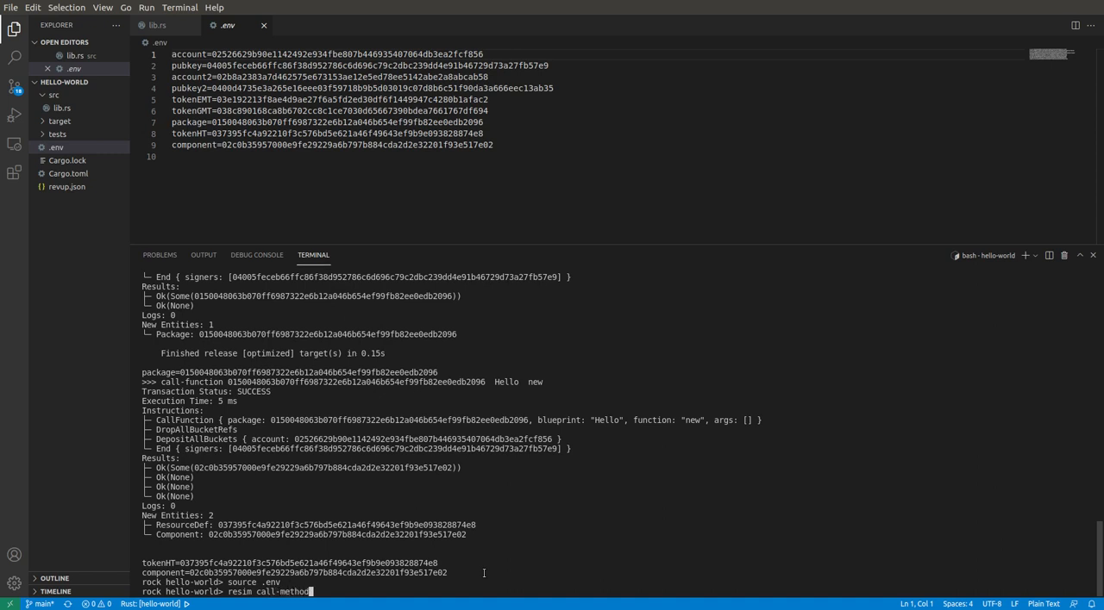
text($component)
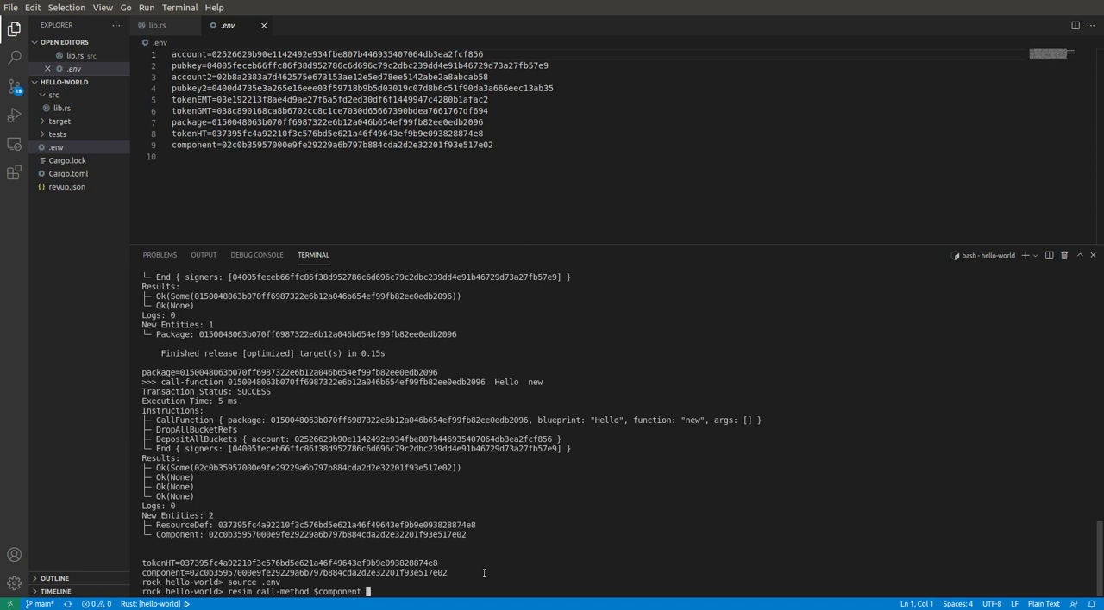
text(free_token)
text(resim show)
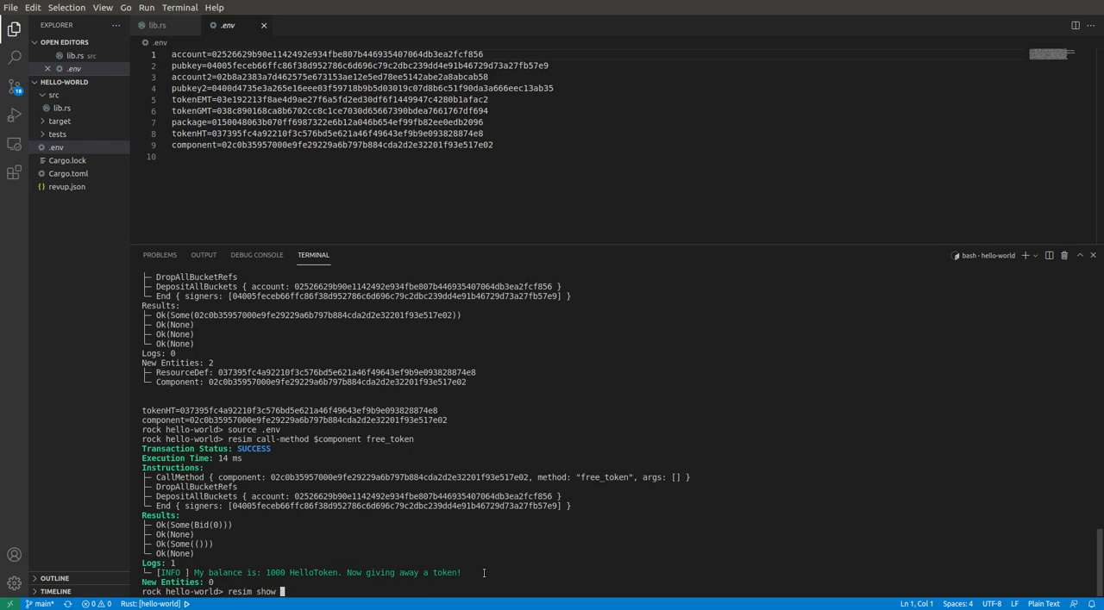
Step: Show $account, call free_token again, and confirm the account holds 2 HelloToken
text($account)
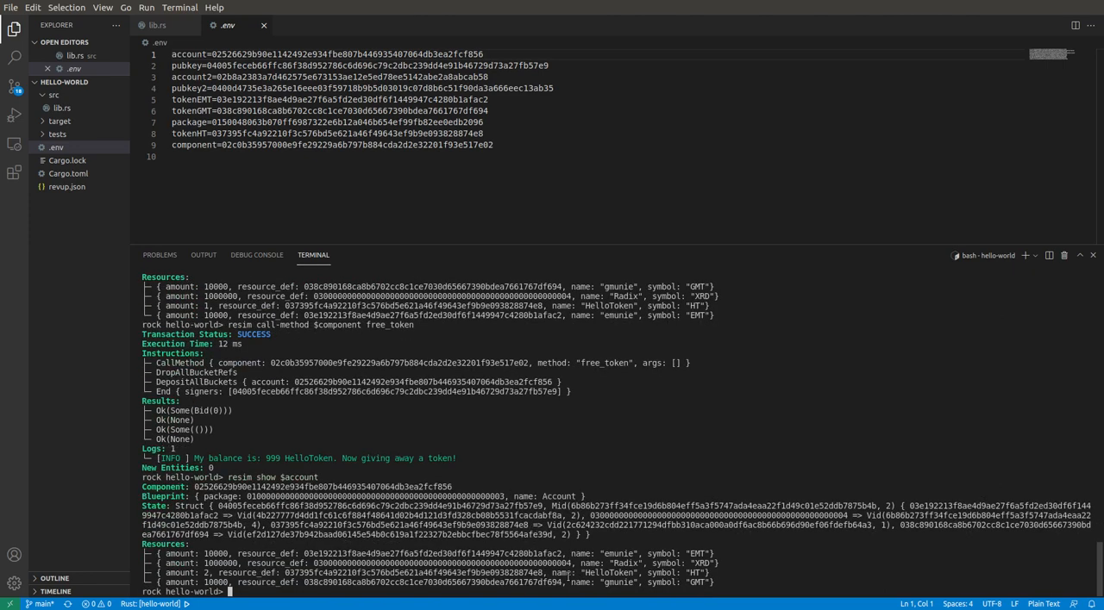
text(re)
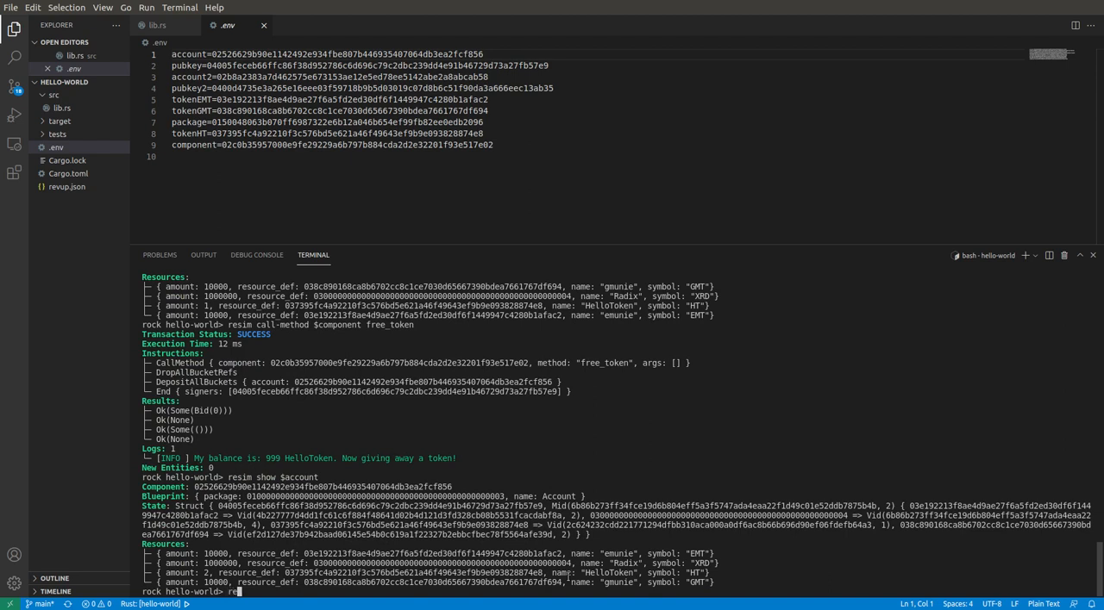